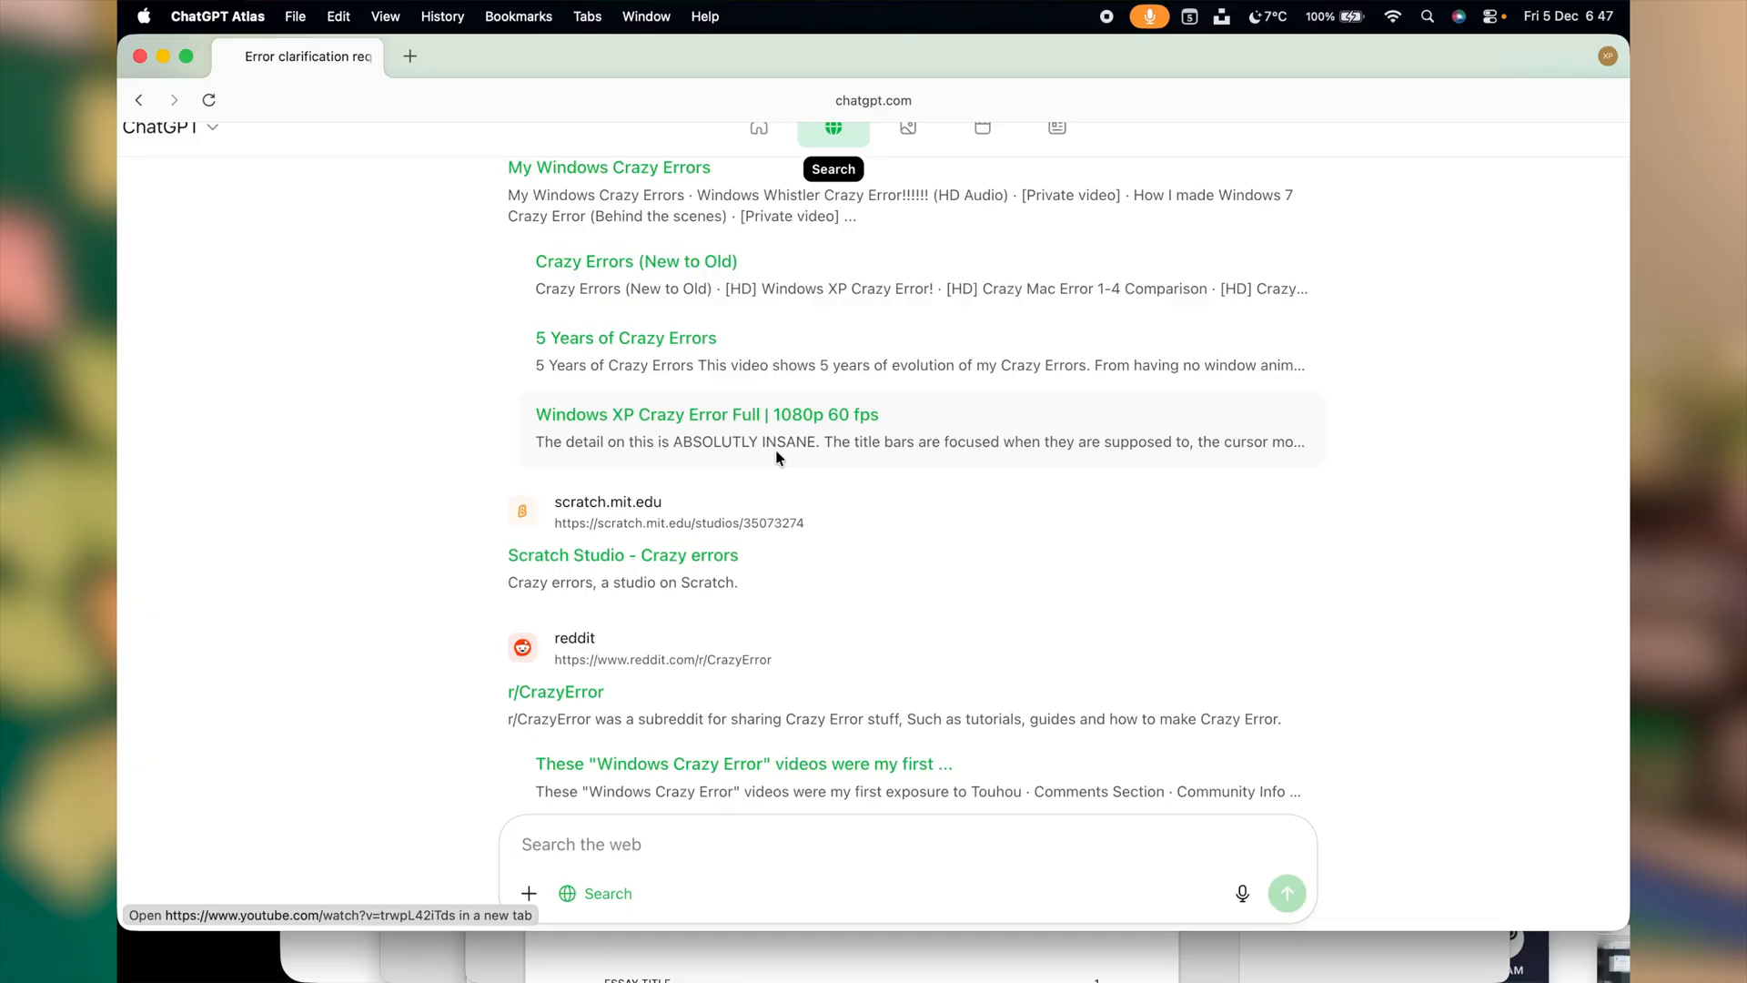
{"action": "mouse_move", "coordinate": [625, 337]}
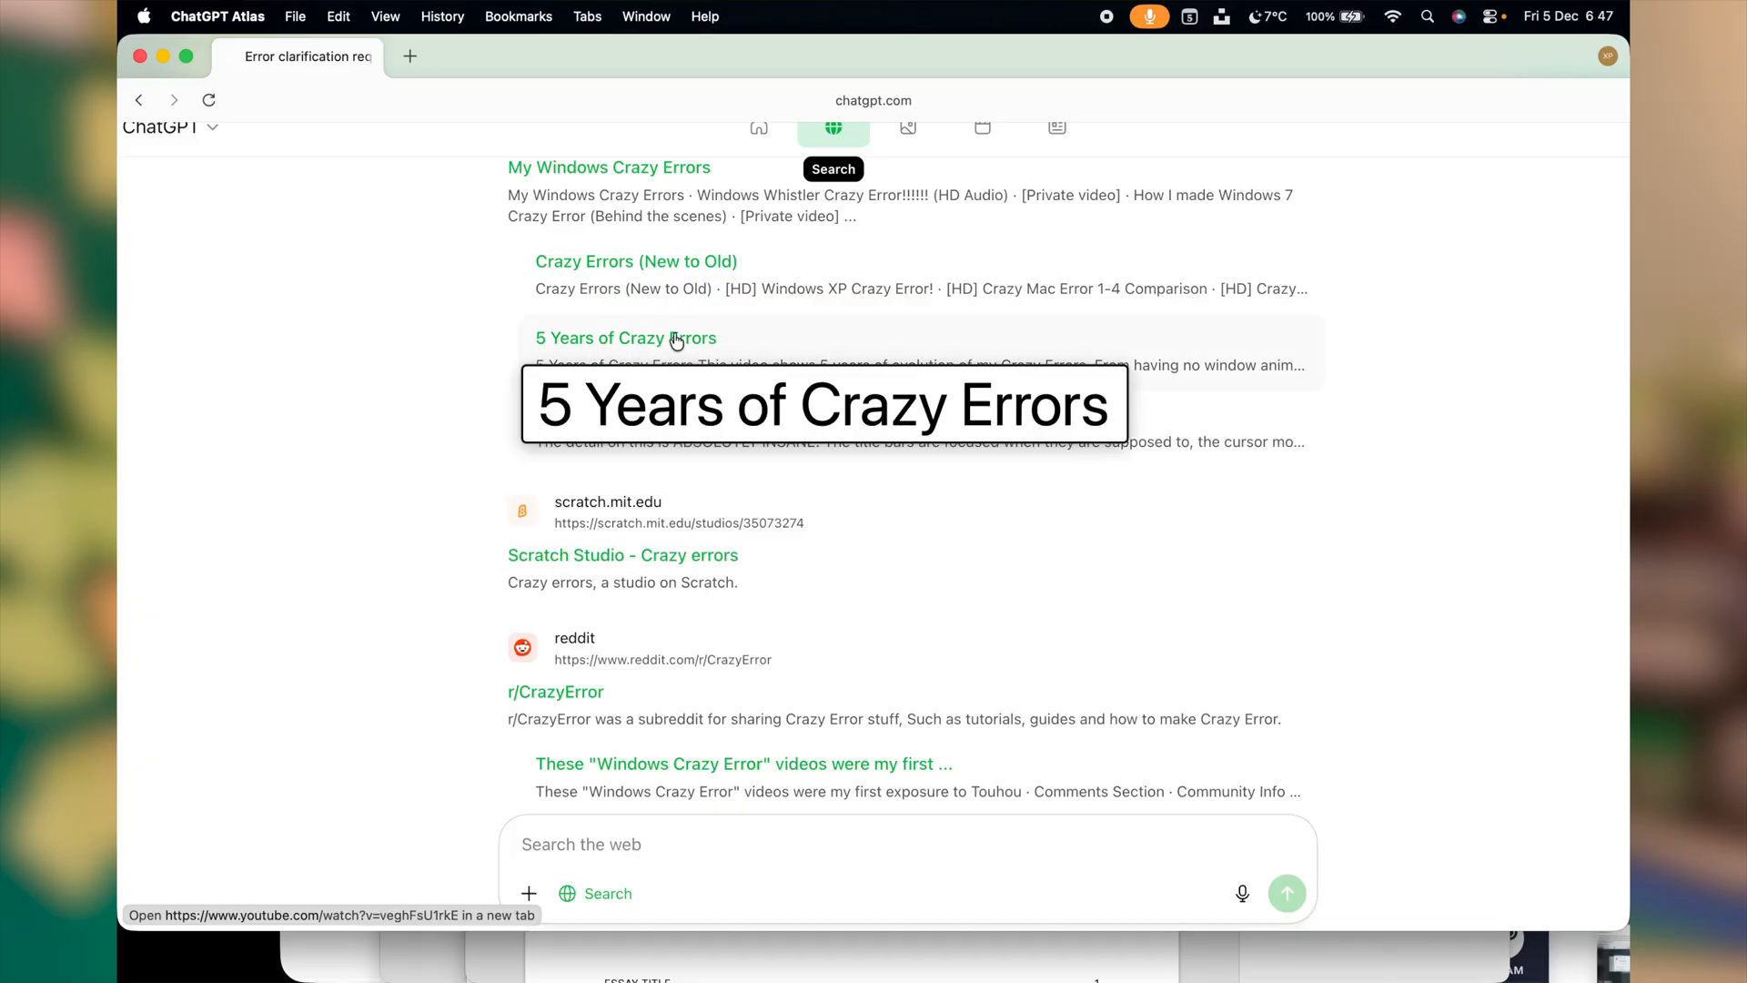